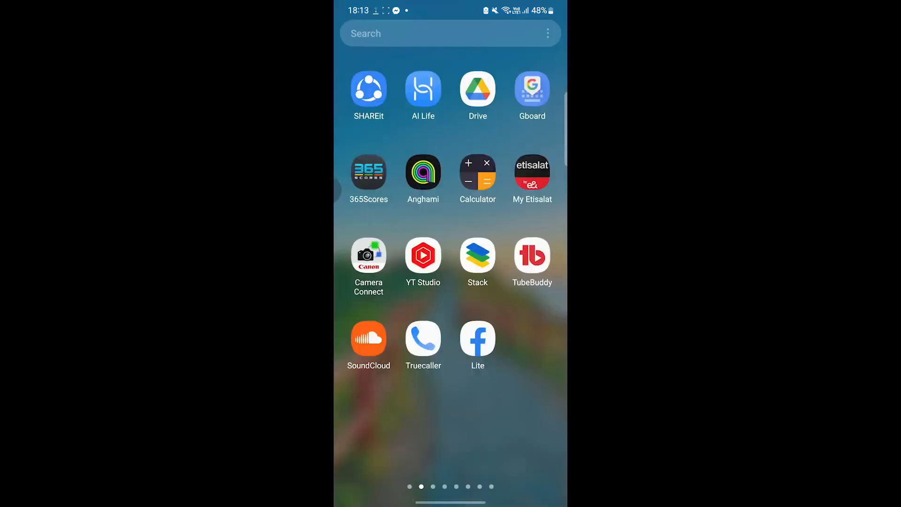
# Step: Swipe the app drawer to the page holding the CapCut icon
pyautogui.hscroll(-3)
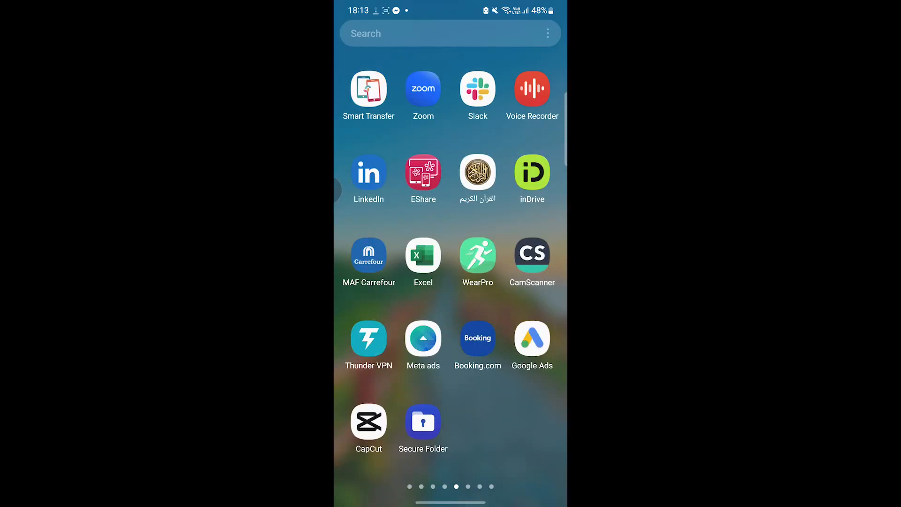
# Step: Launch CapCut and choose 'Sign in with TikTok' to reach TikTok's authorization request
pyautogui.click(368, 423)
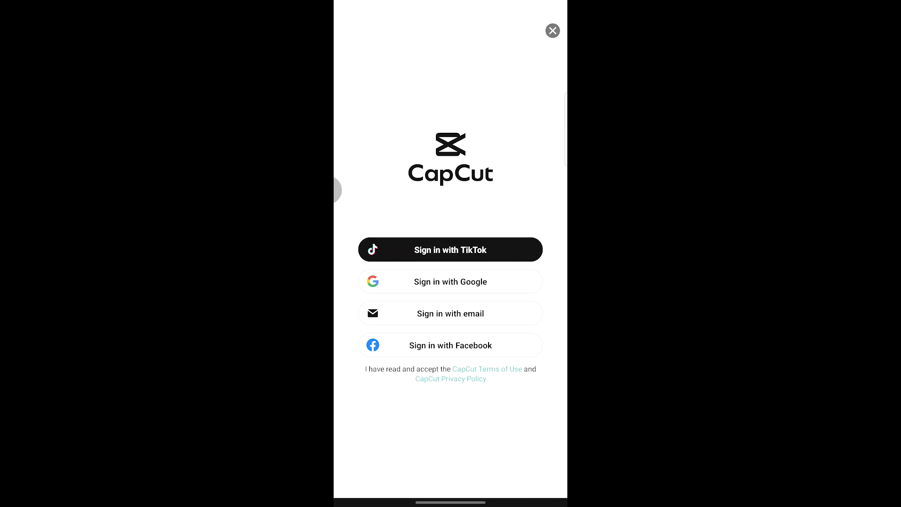
pyautogui.click(449, 250)
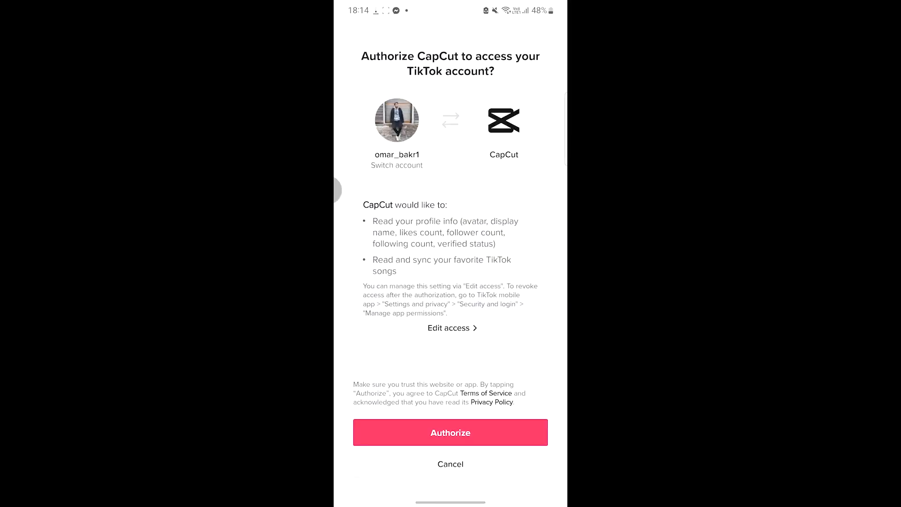
# Step: Authorize CapCut's TikTok access and show the signed-in account in the profile panel
pyautogui.click(450, 432)
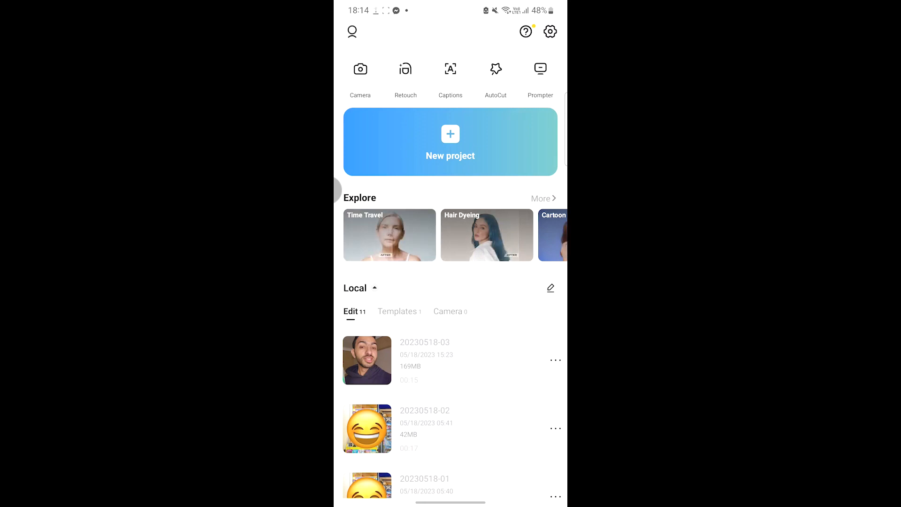
pyautogui.click(352, 32)
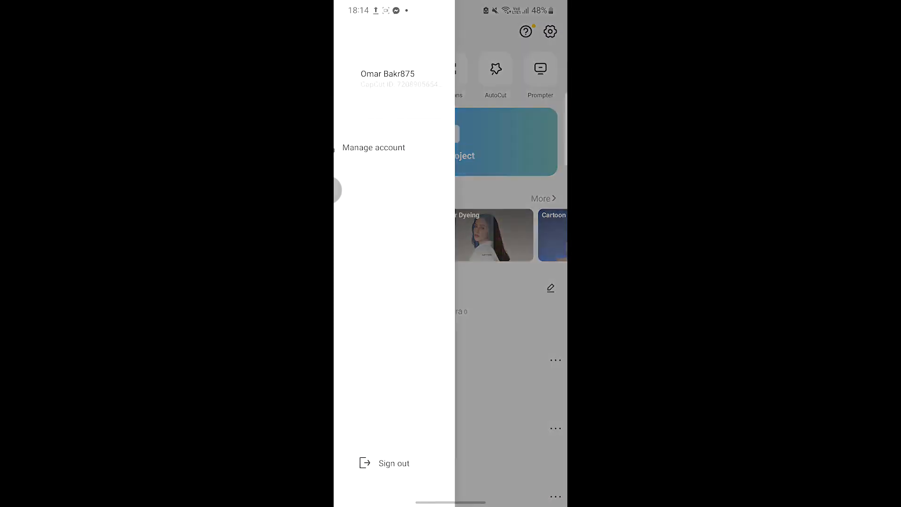